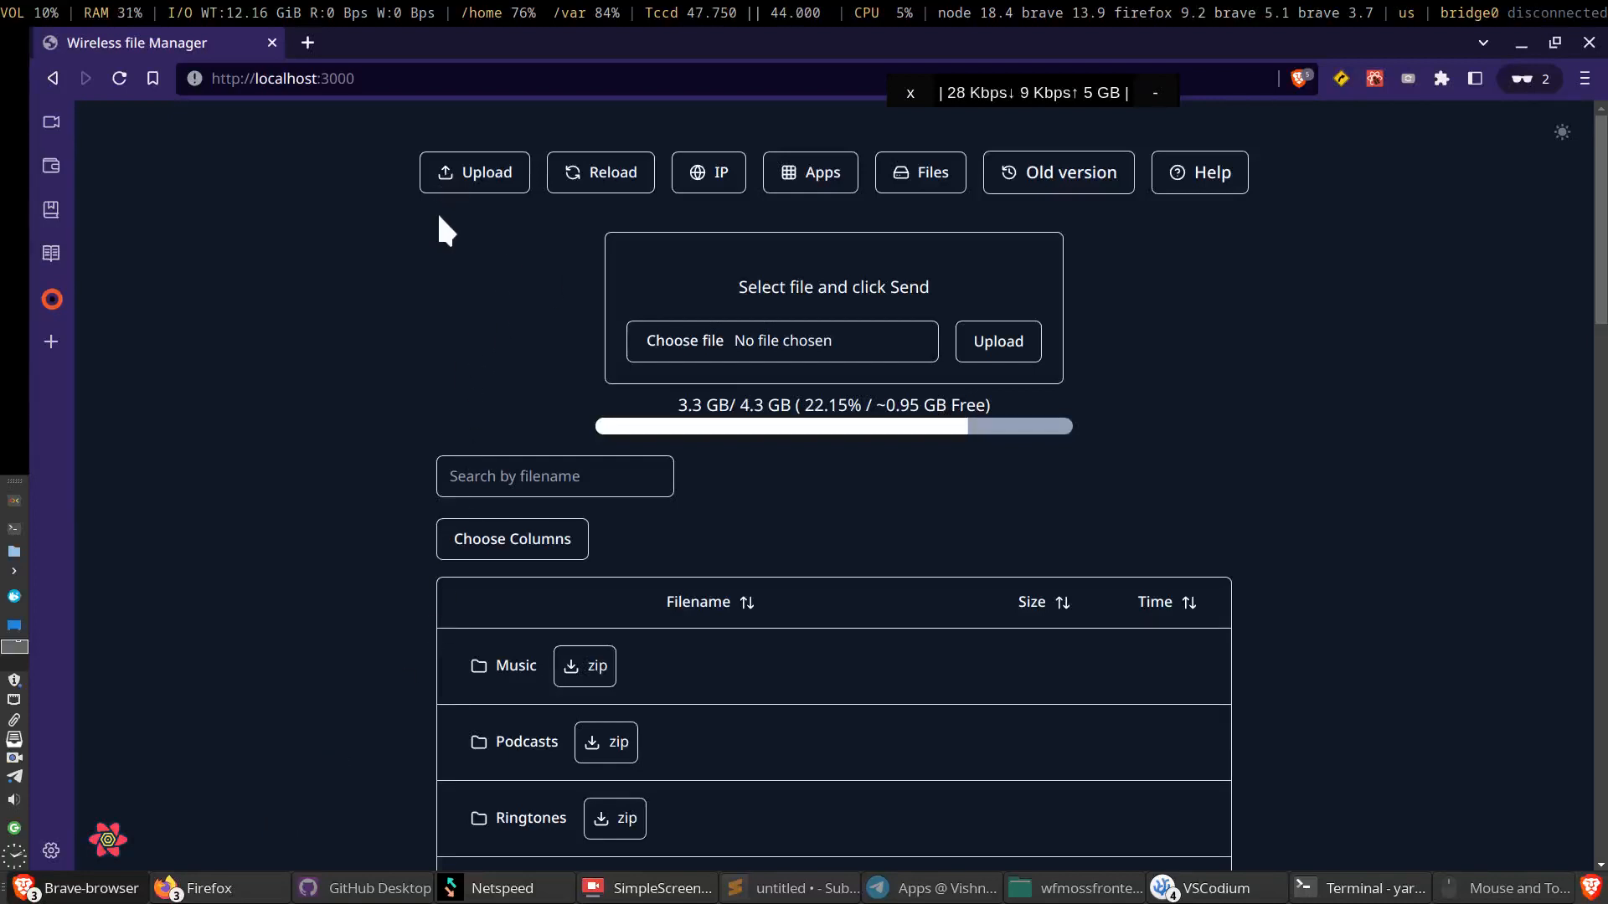
mouse_move(464, 313)
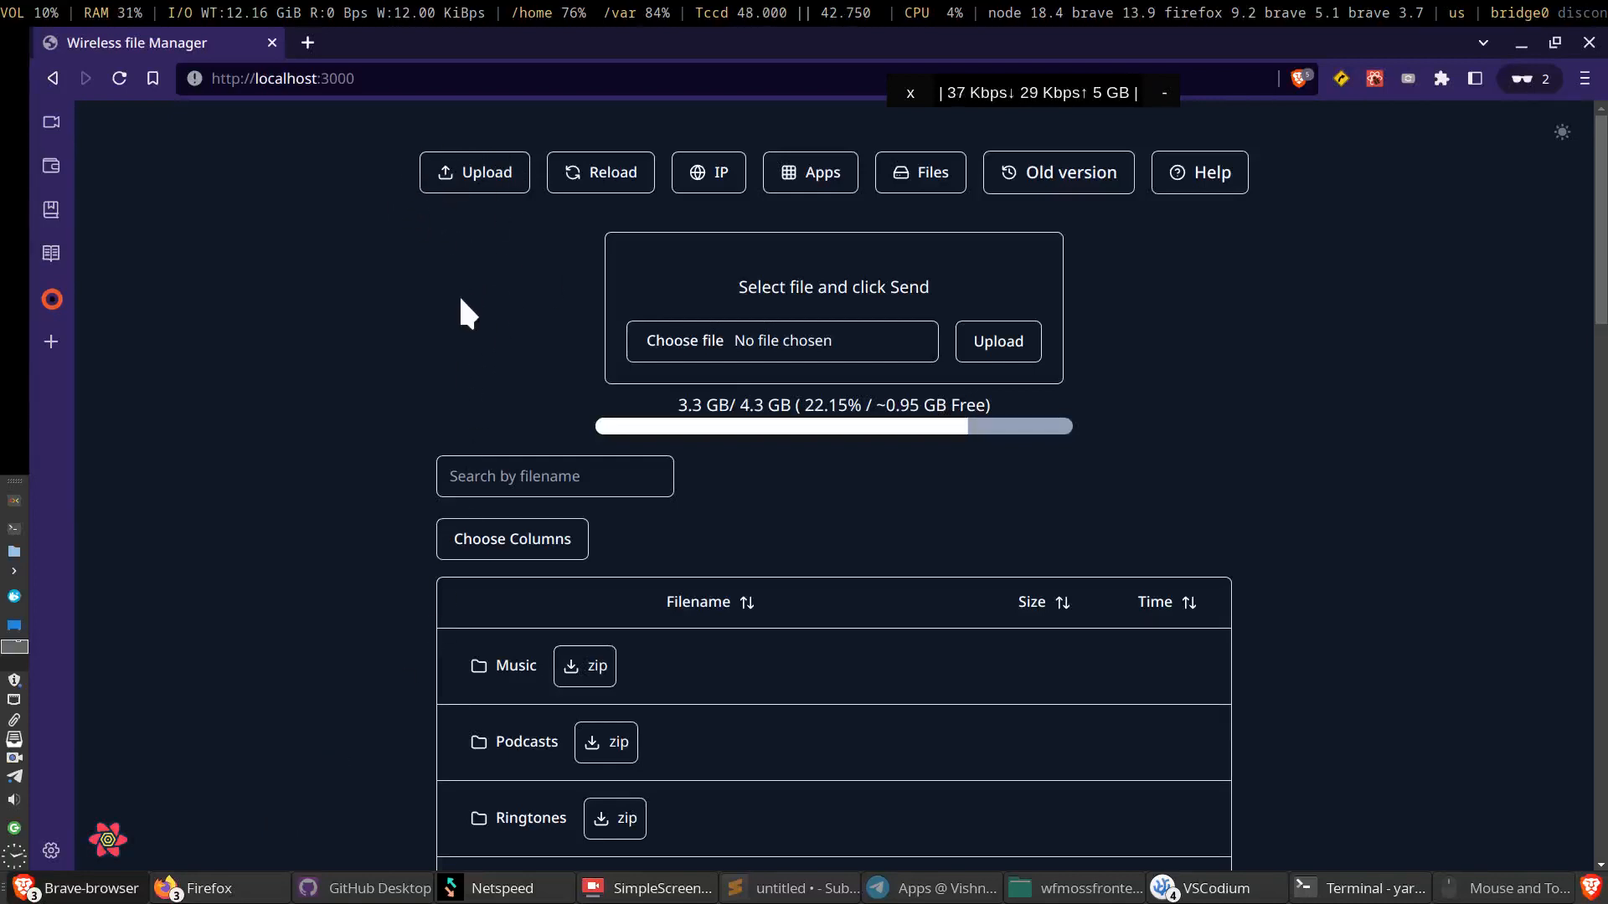
mouse_move(830, 347)
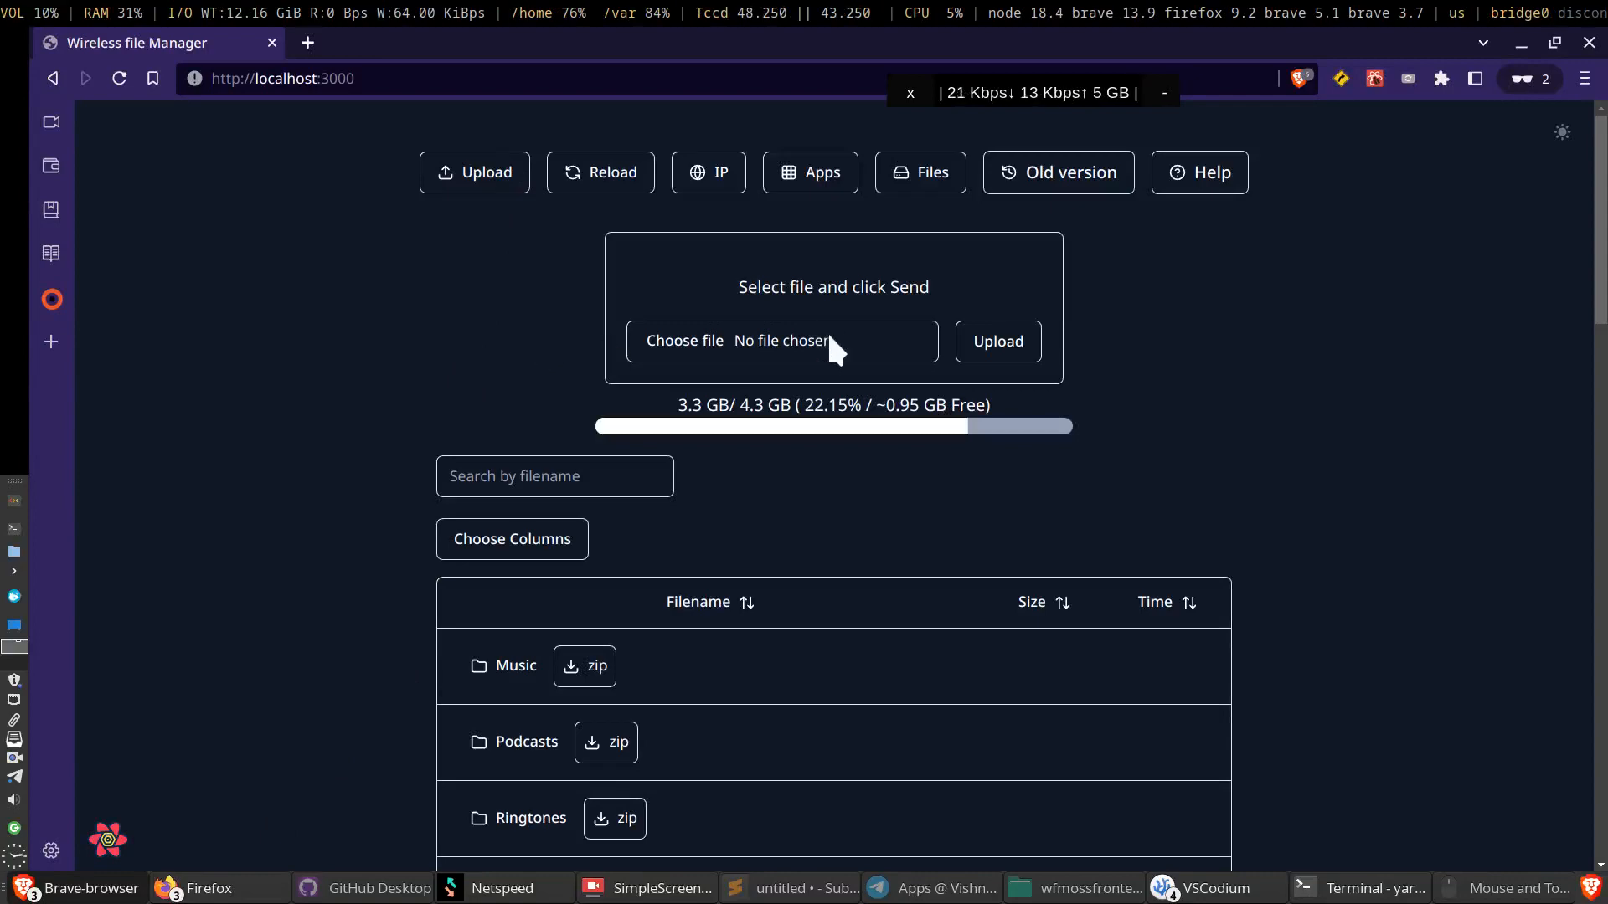
- Toggle the installed-apps grid on, off, and on again via the Apps button
scroll(down, 3)
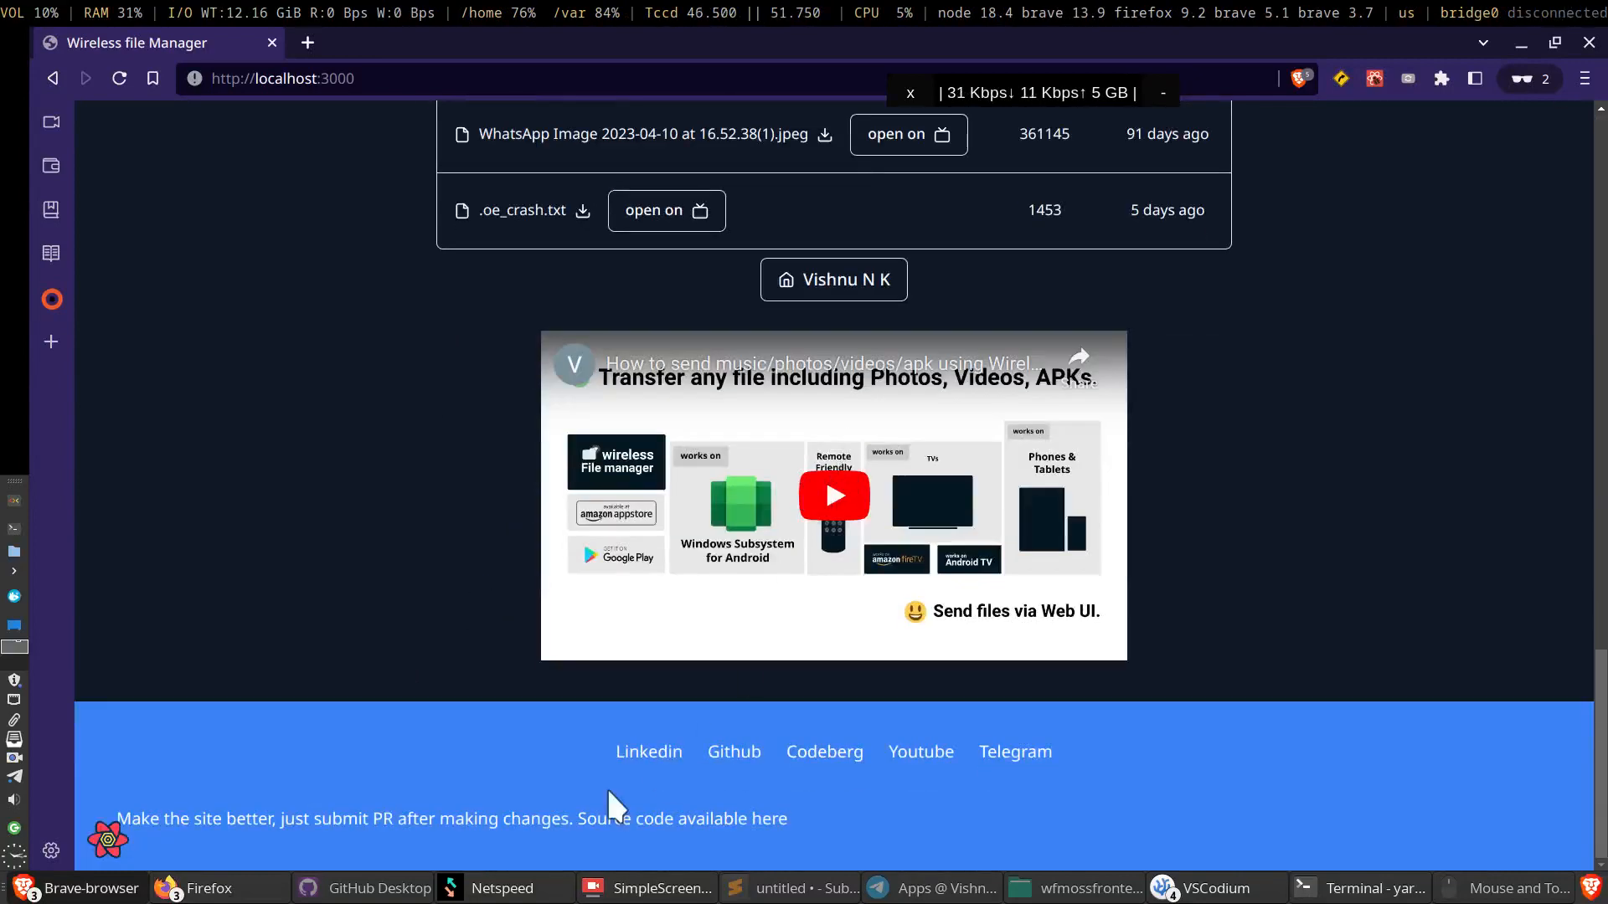
mouse_move(728, 700)
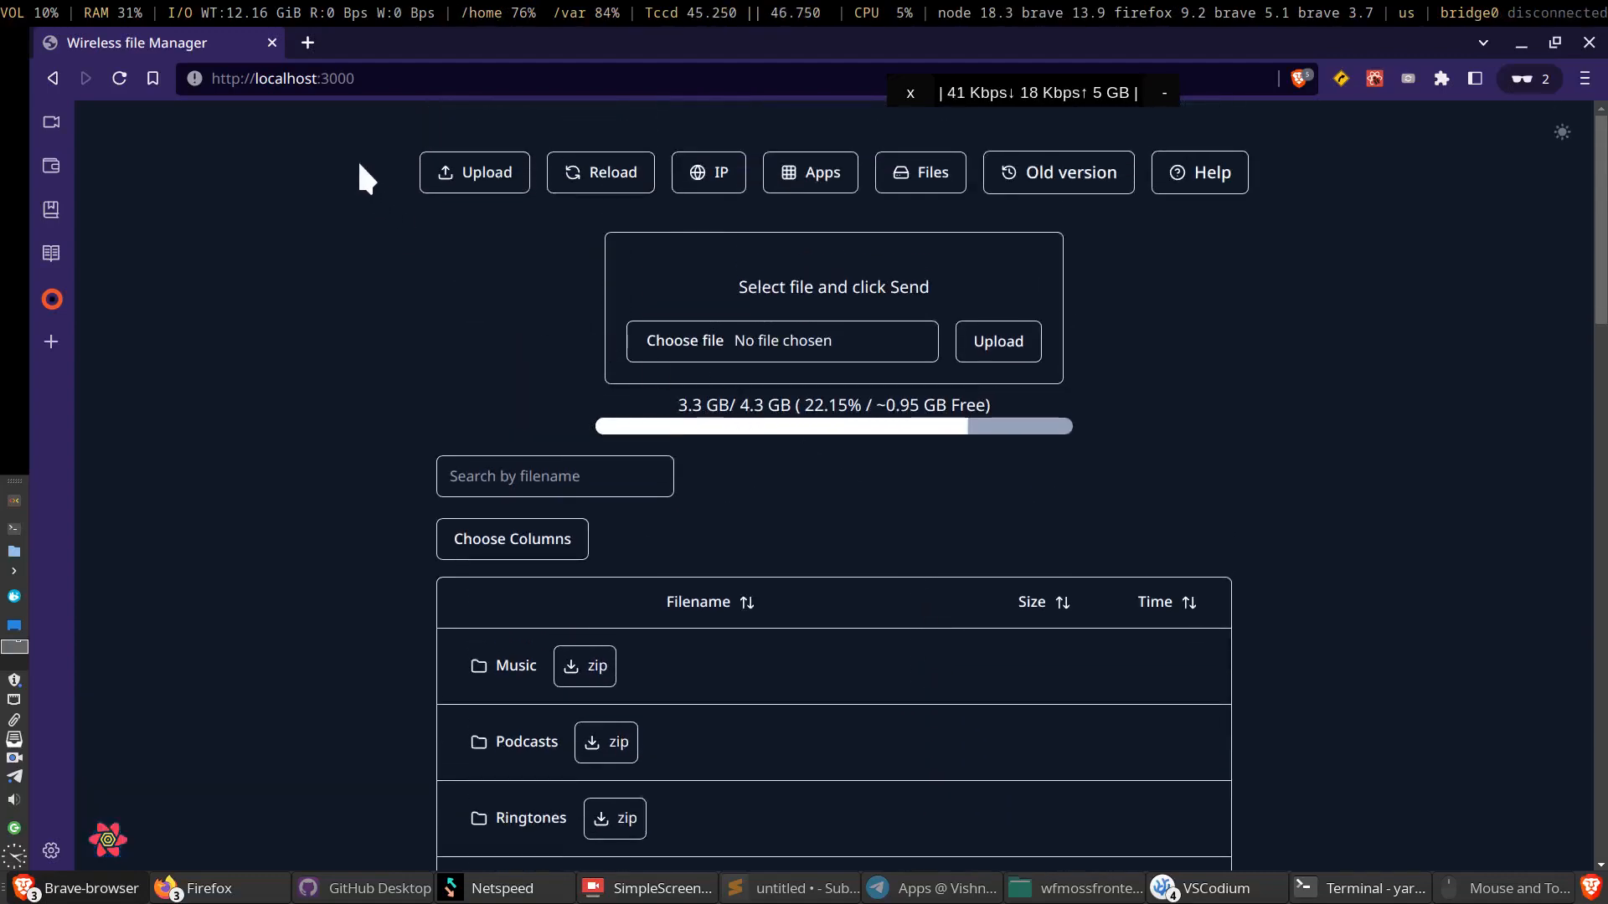
mouse_move(343, 184)
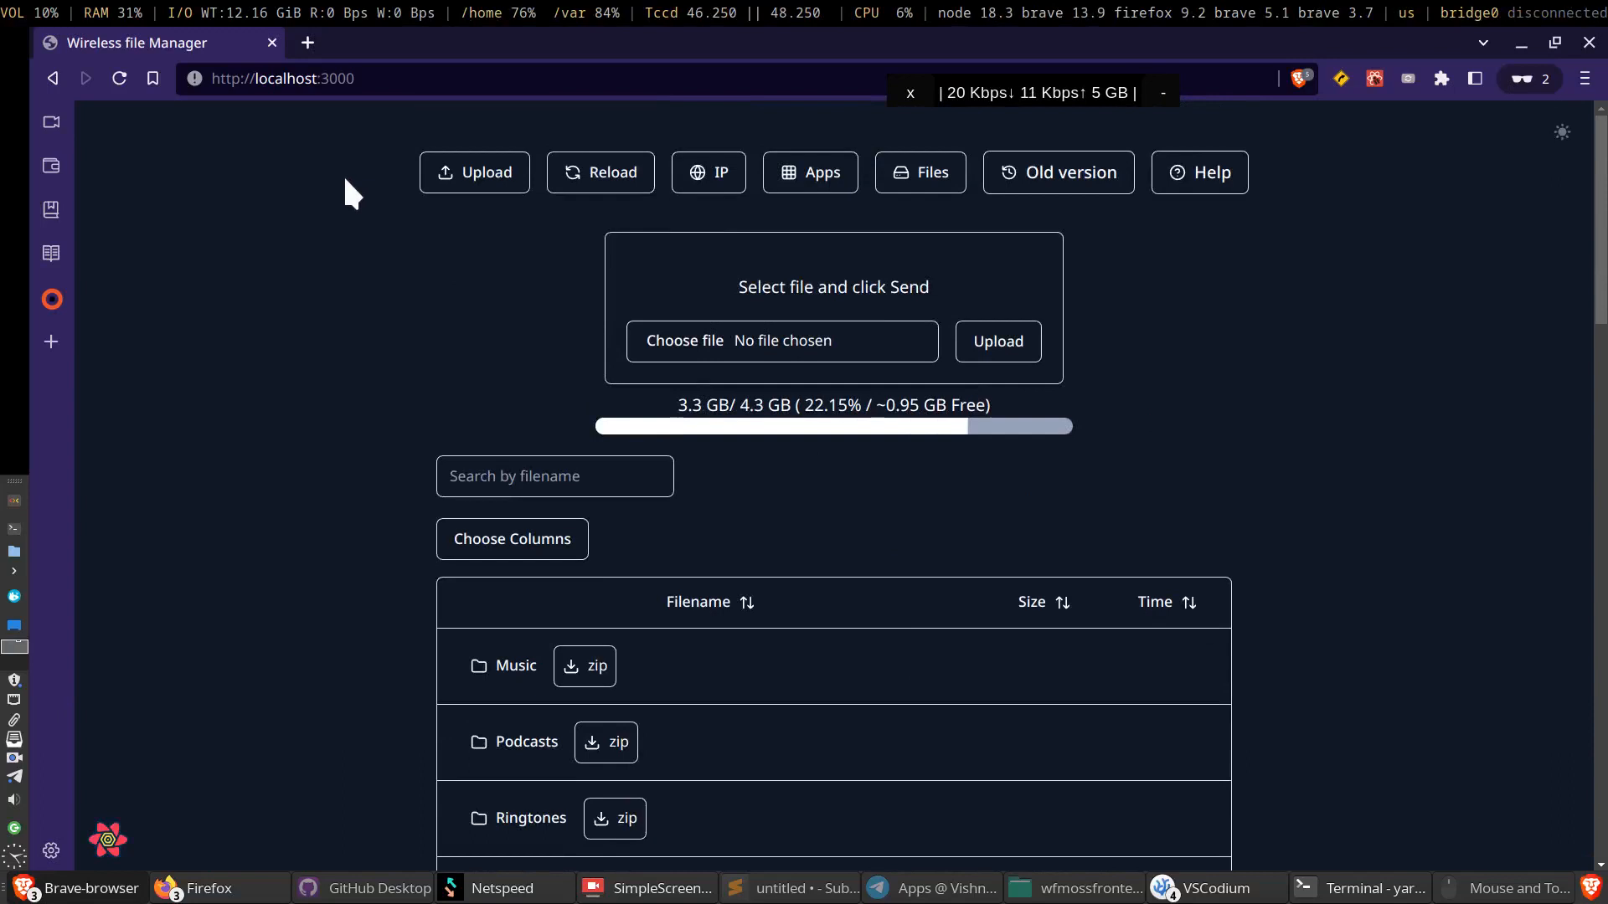
mouse_move(401, 233)
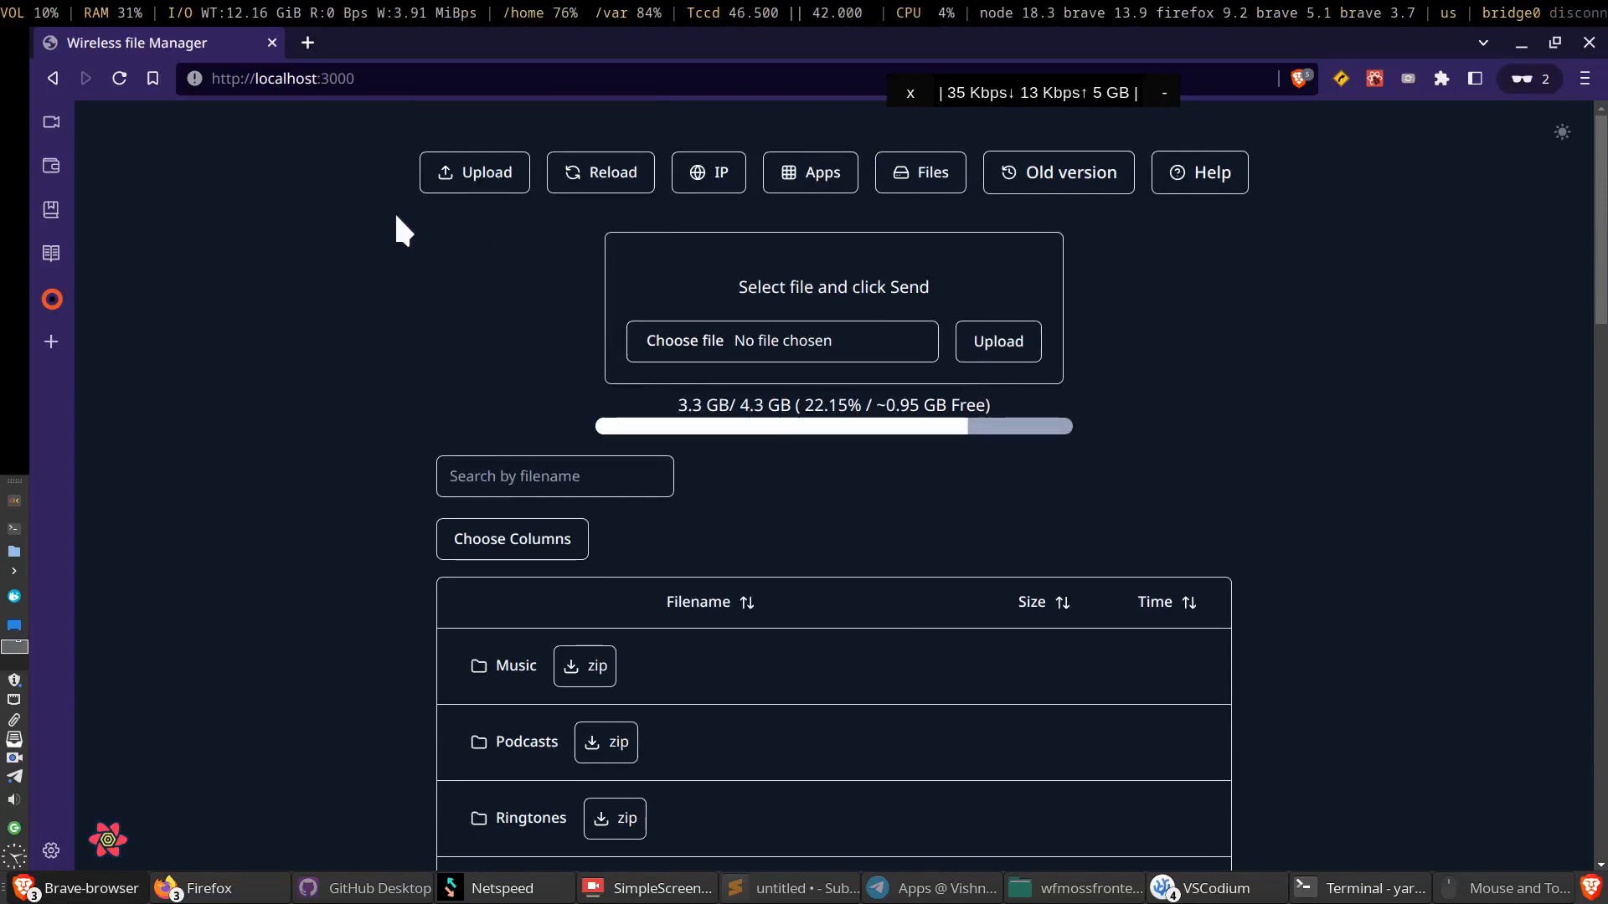
mouse_move(455, 225)
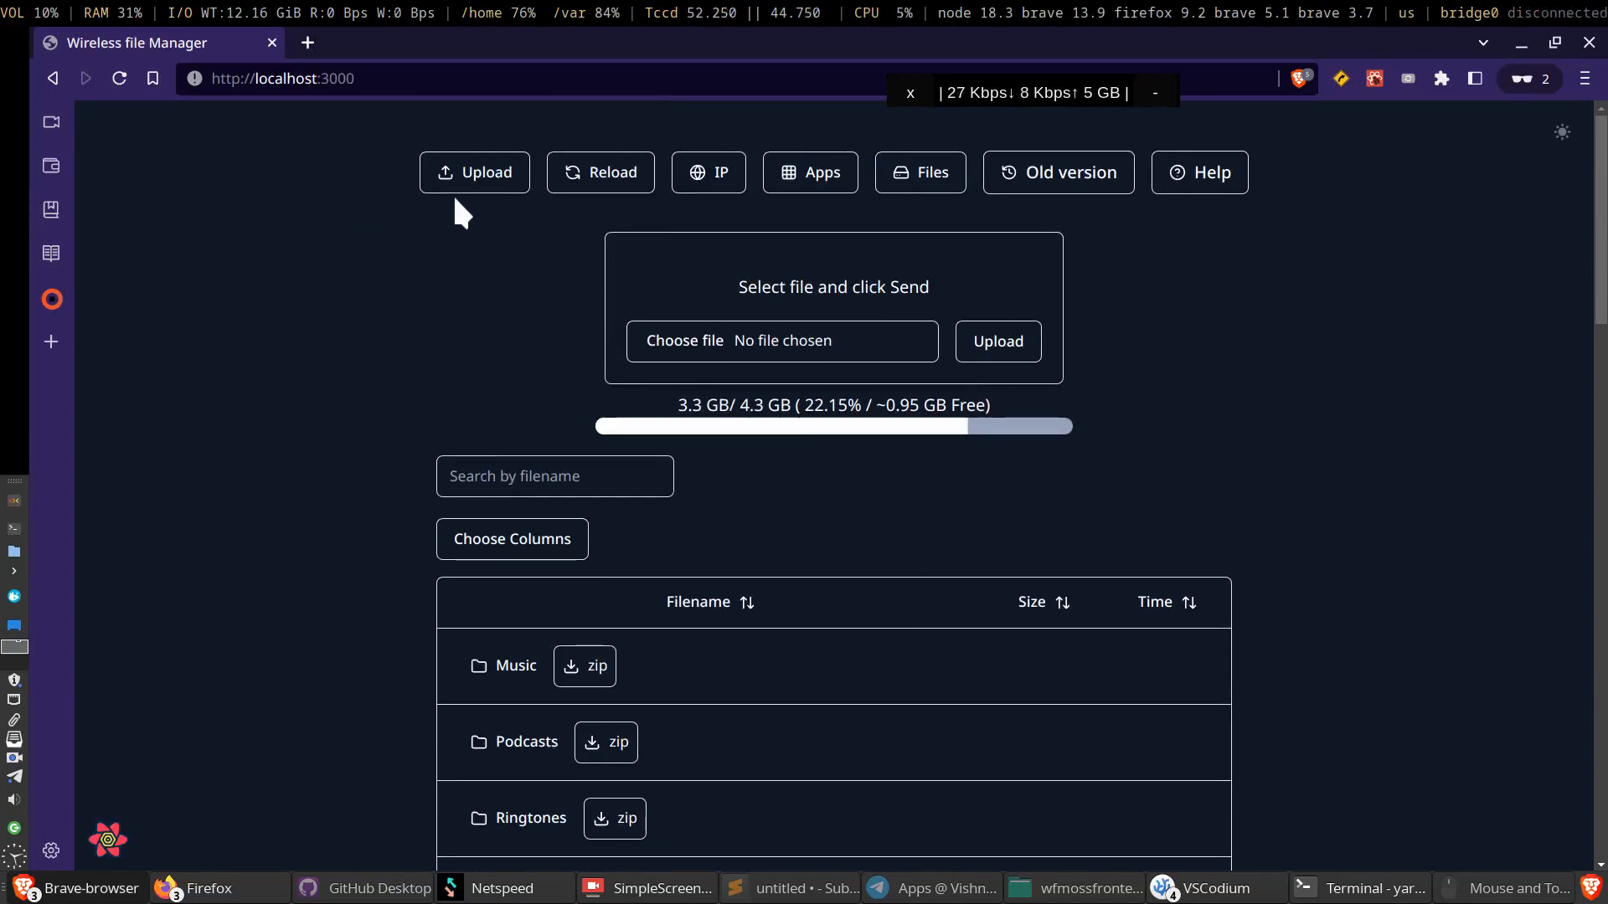
click(810, 173)
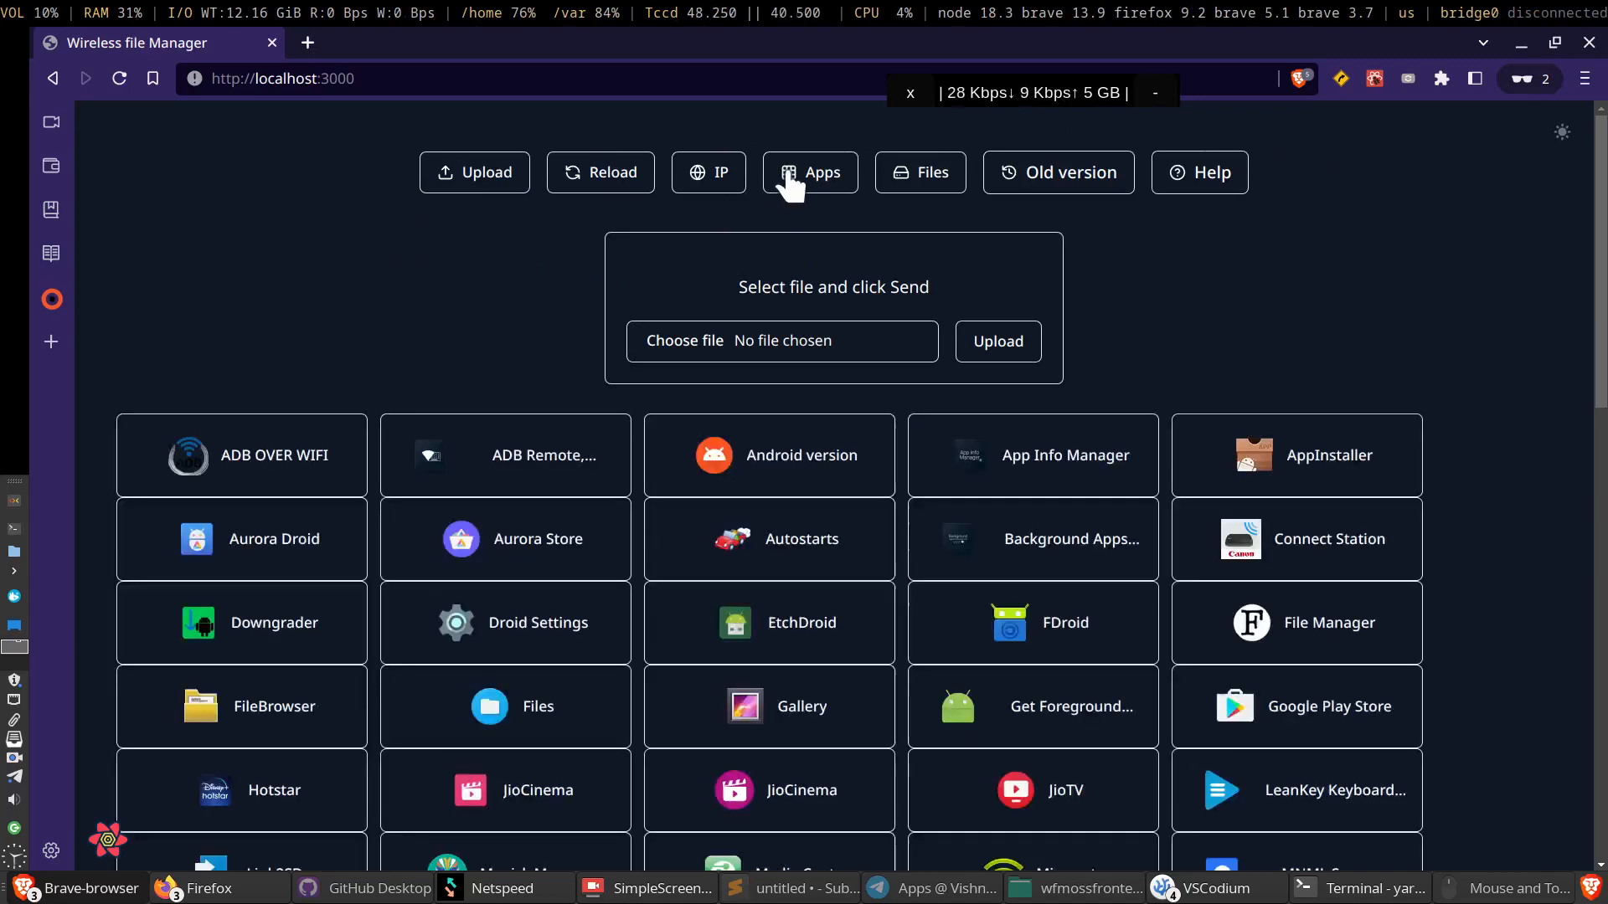
click(920, 173)
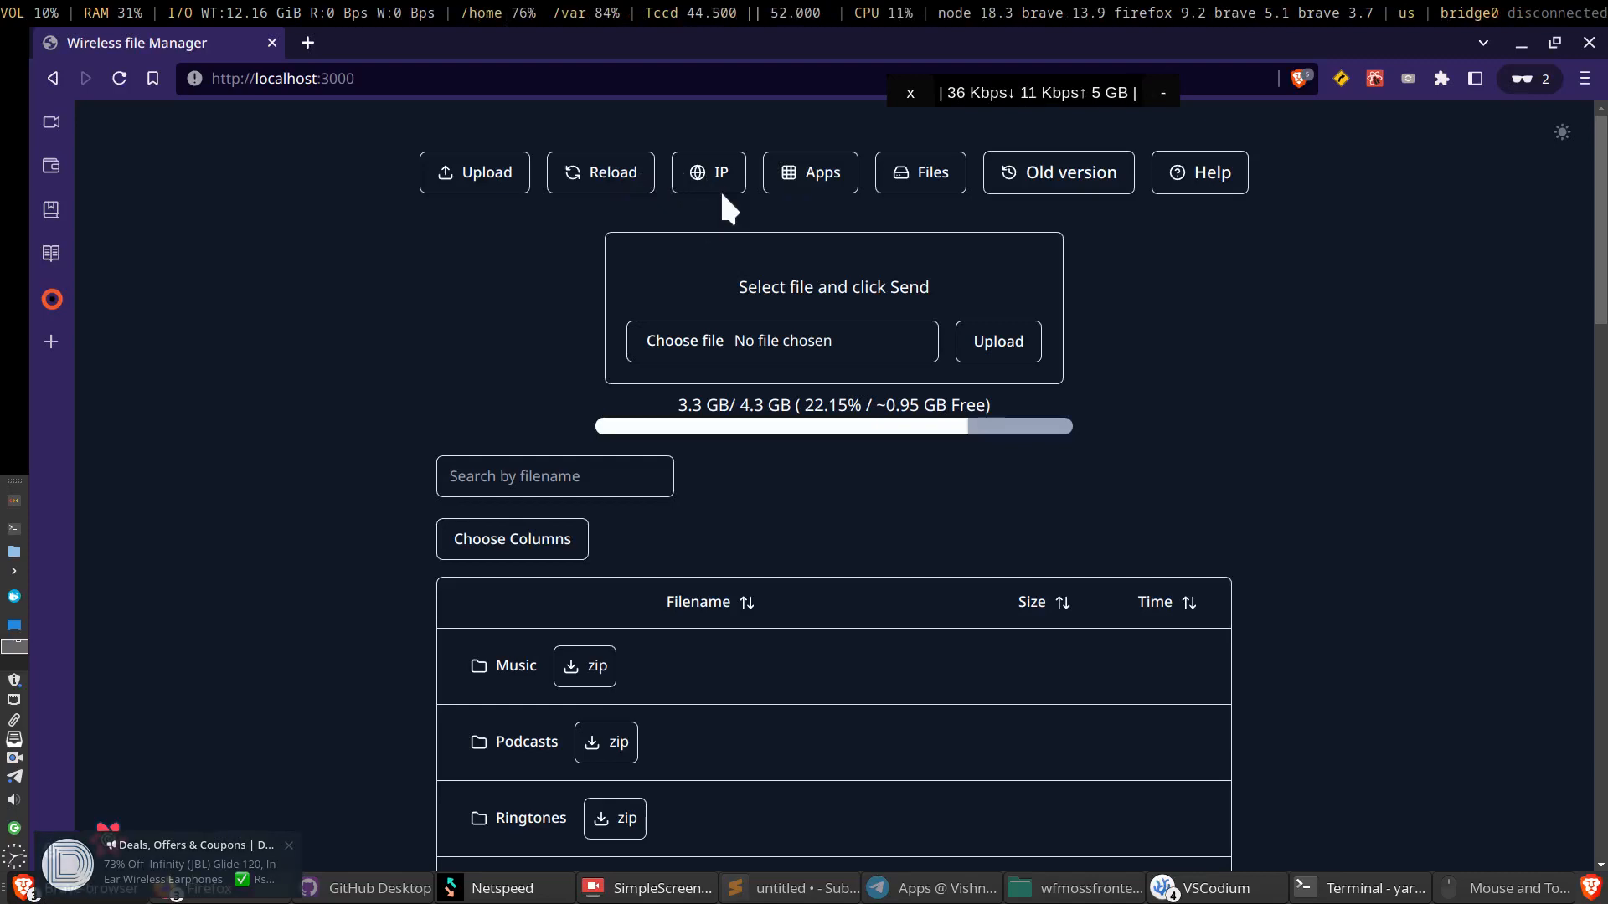
click(809, 173)
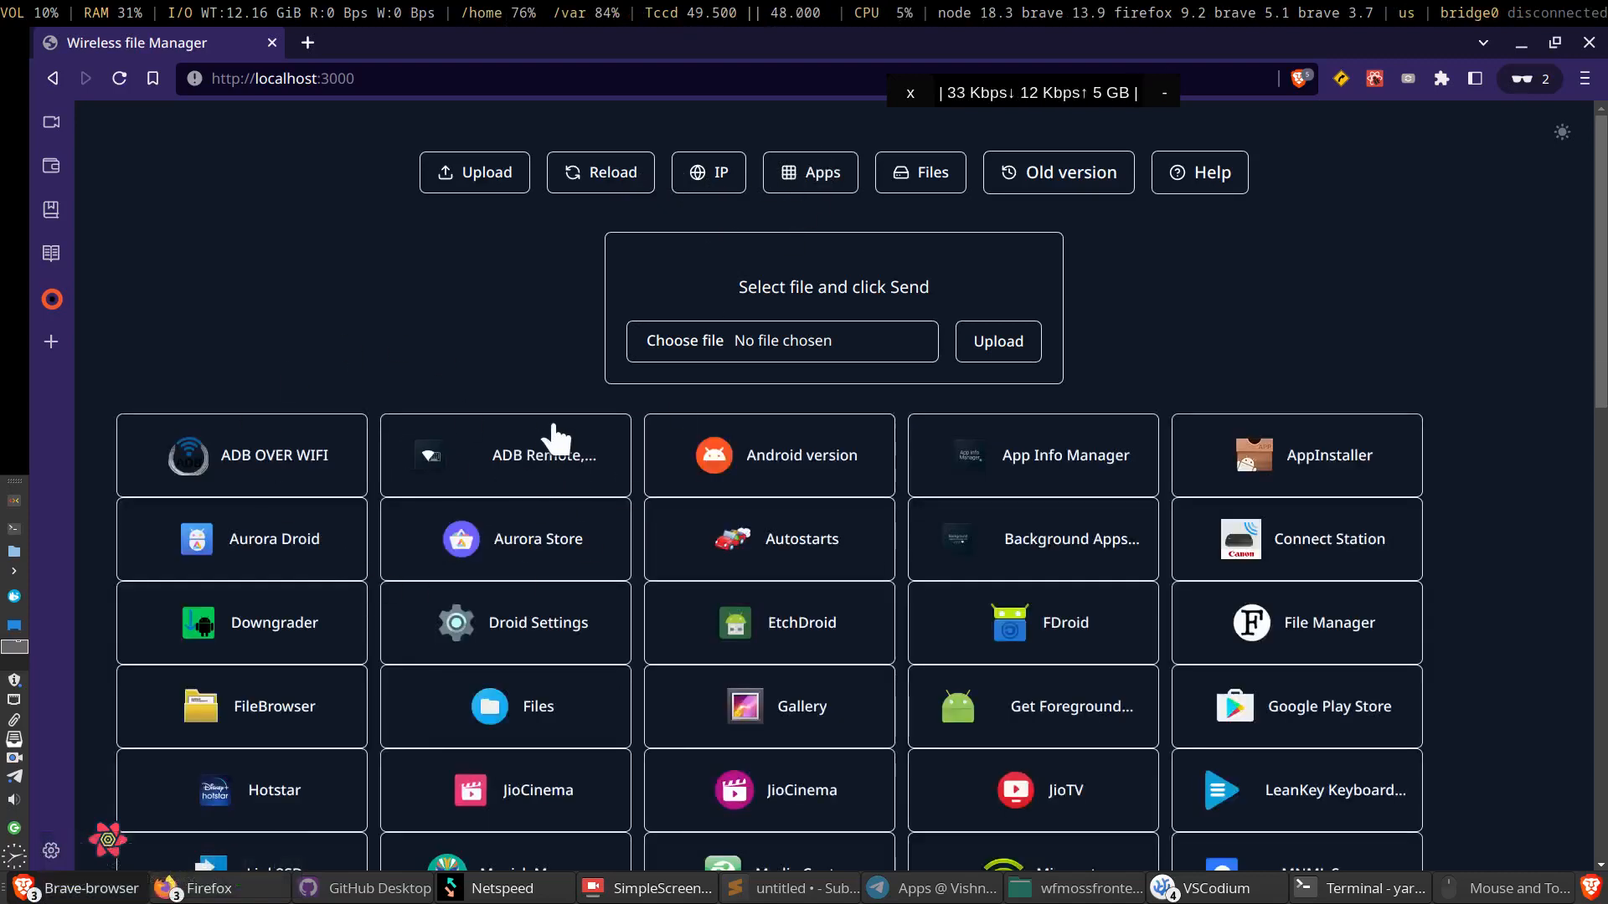
- Hide the apps grid, look inside the Music folder, and return to the parent folder list
click(919, 173)
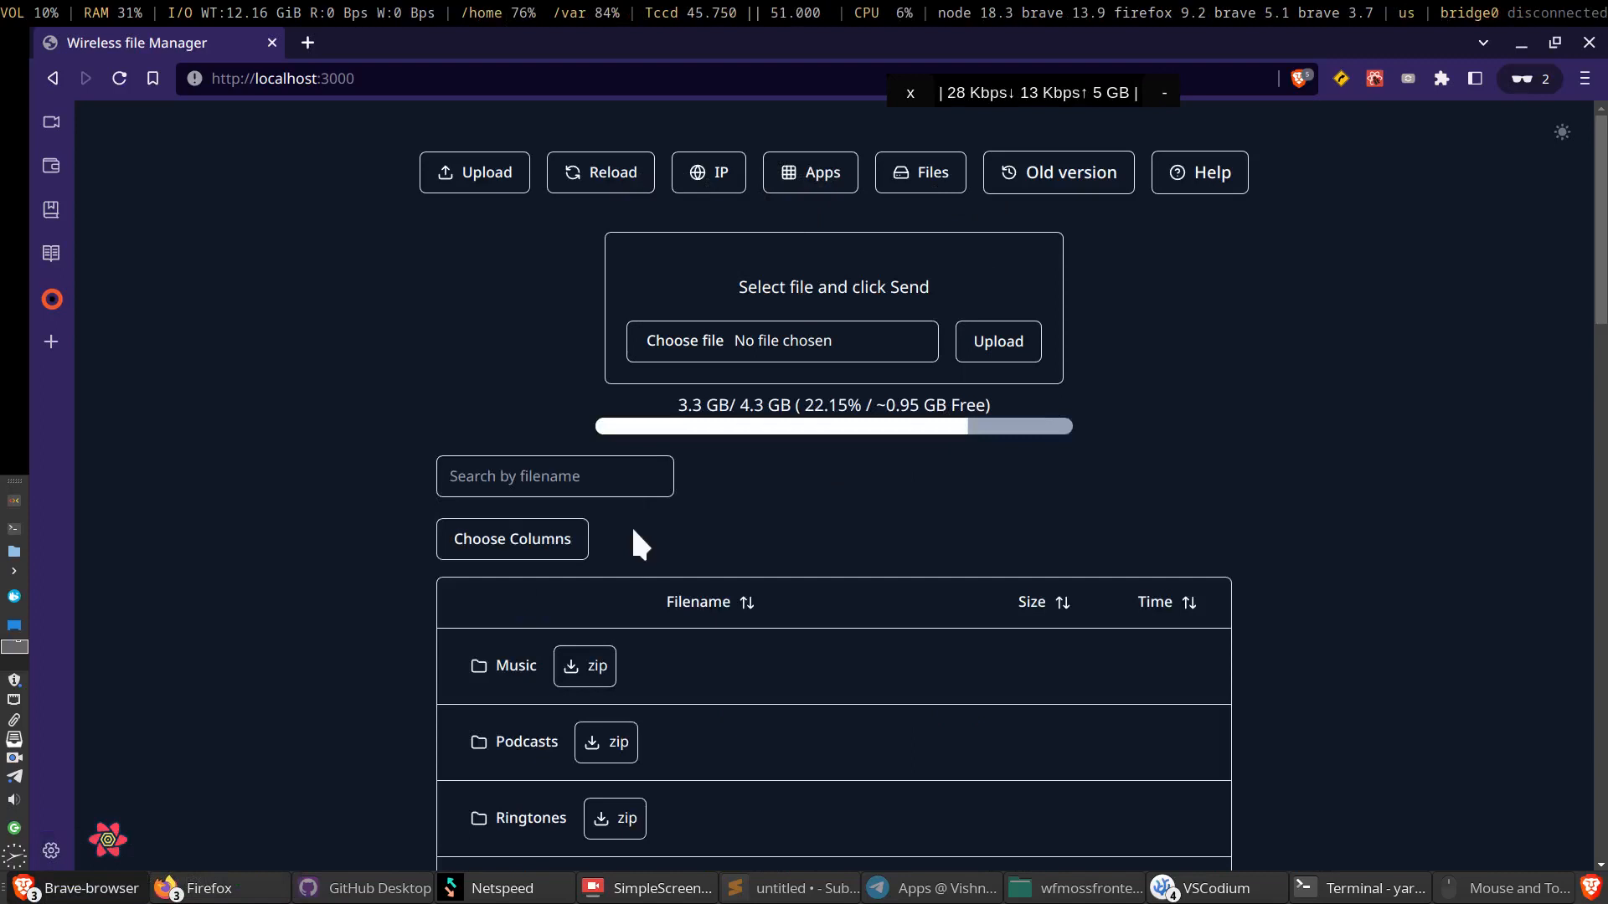
click(516, 665)
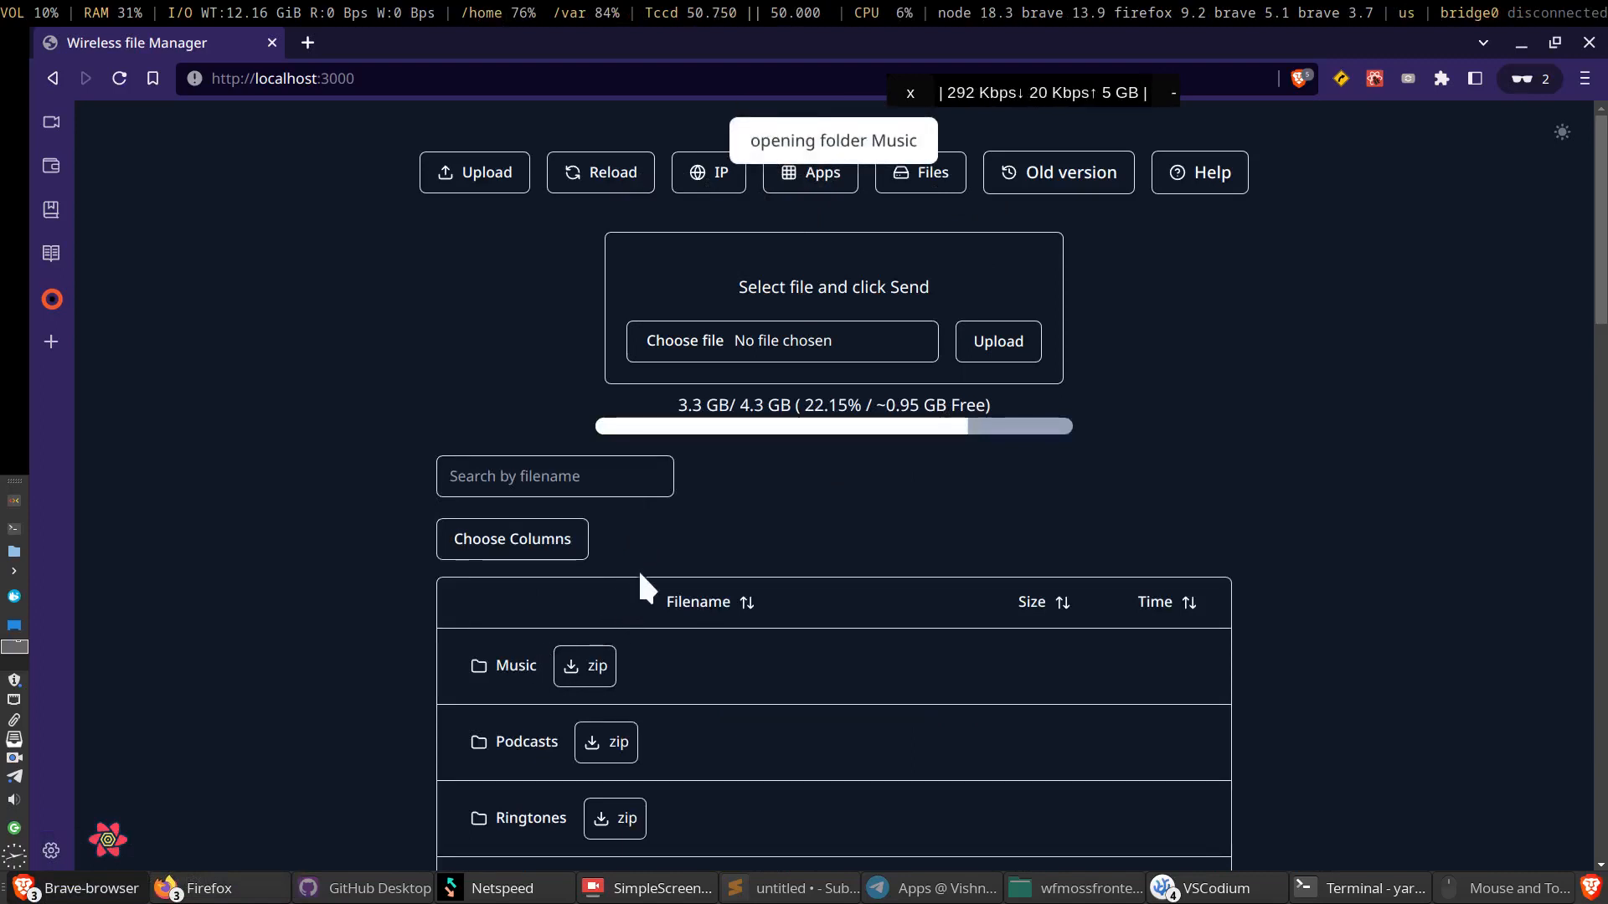
click(515, 665)
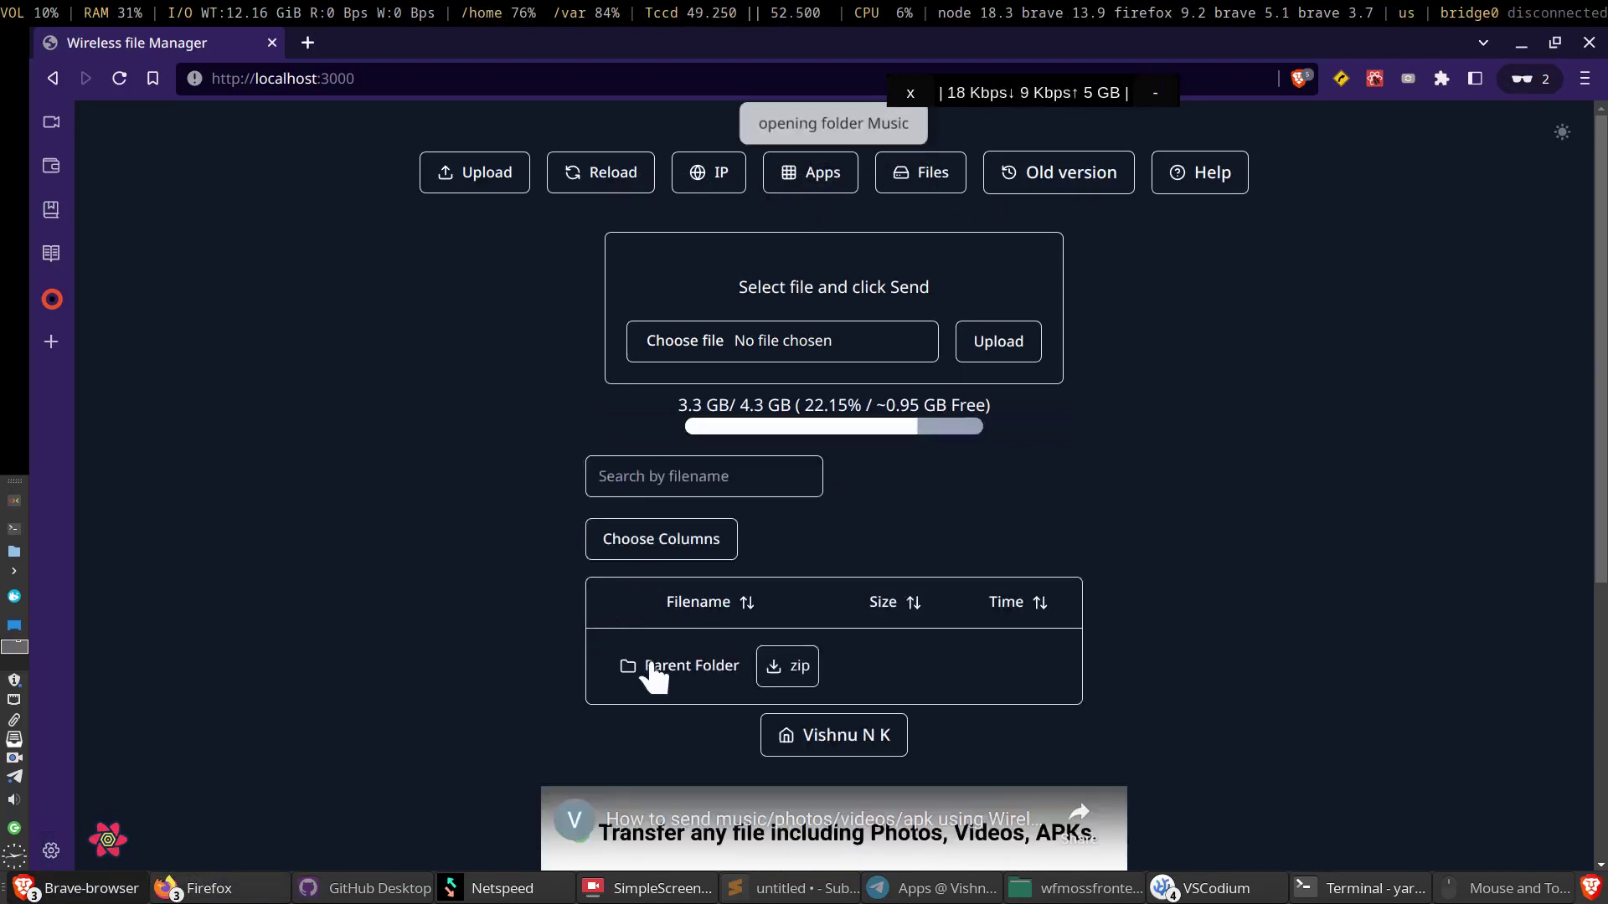
click(679, 666)
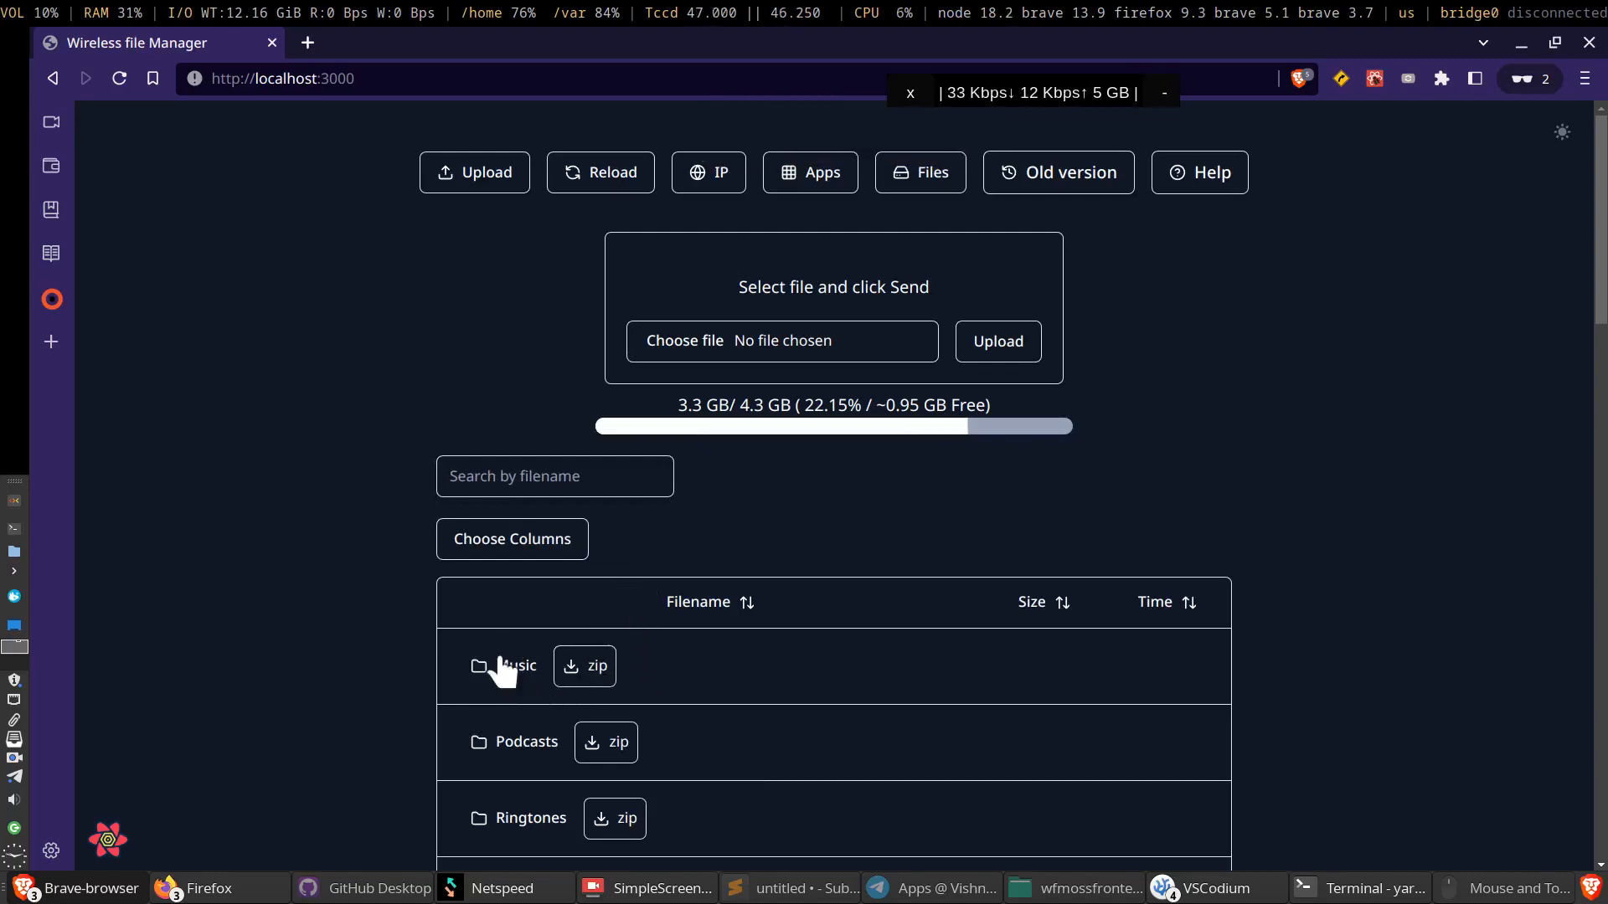
scroll(down, 3)
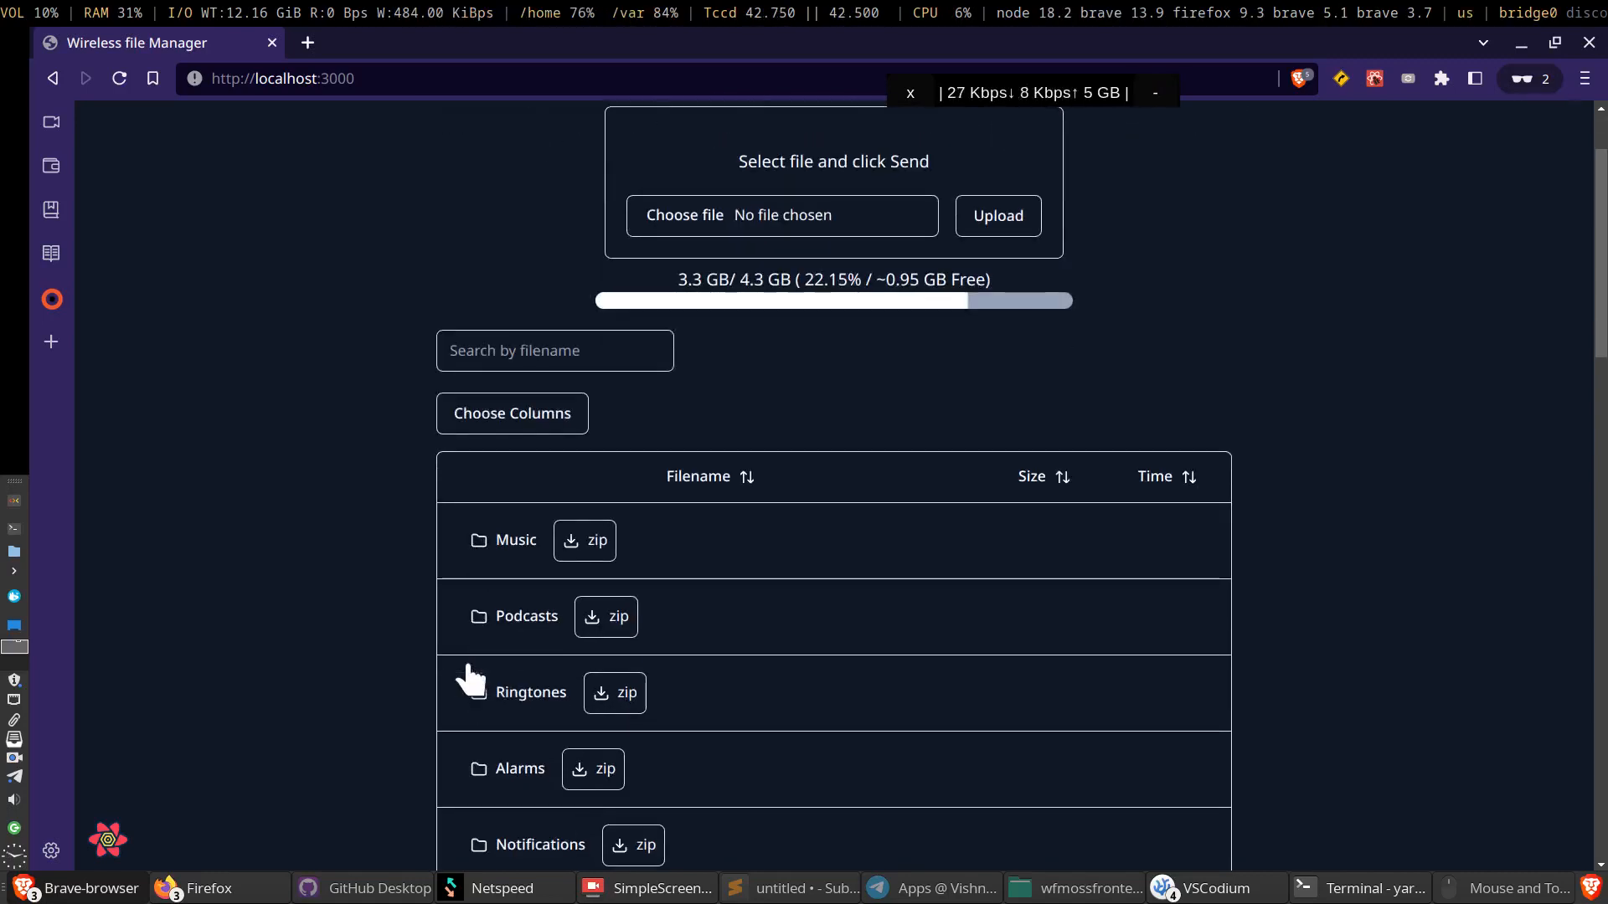
scroll(down, 3)
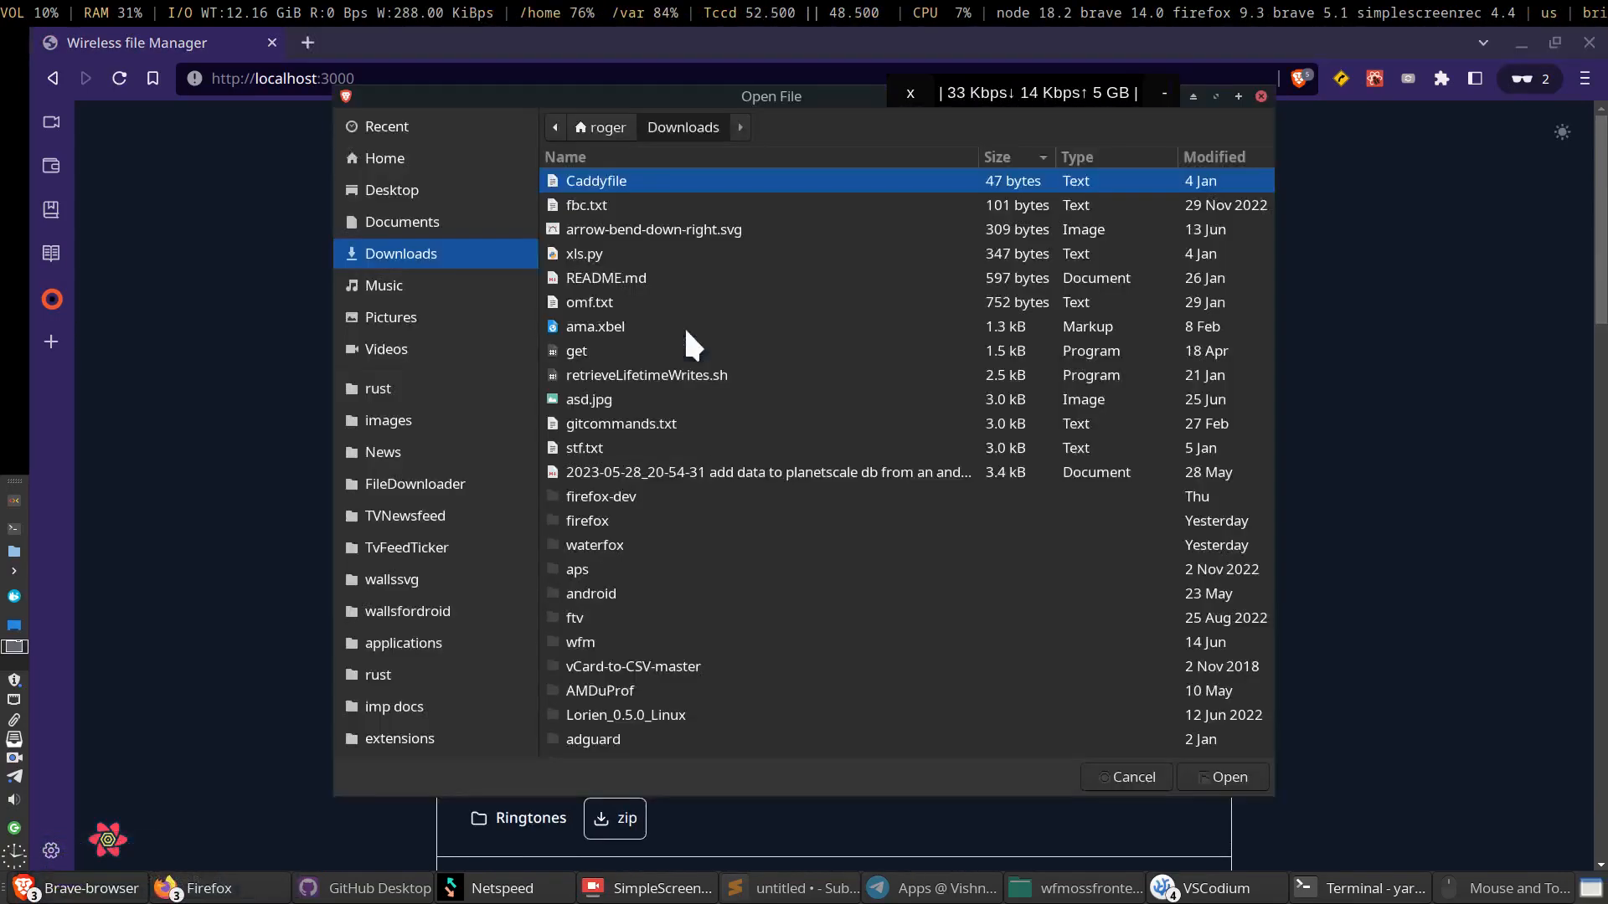
mouse_move(642, 194)
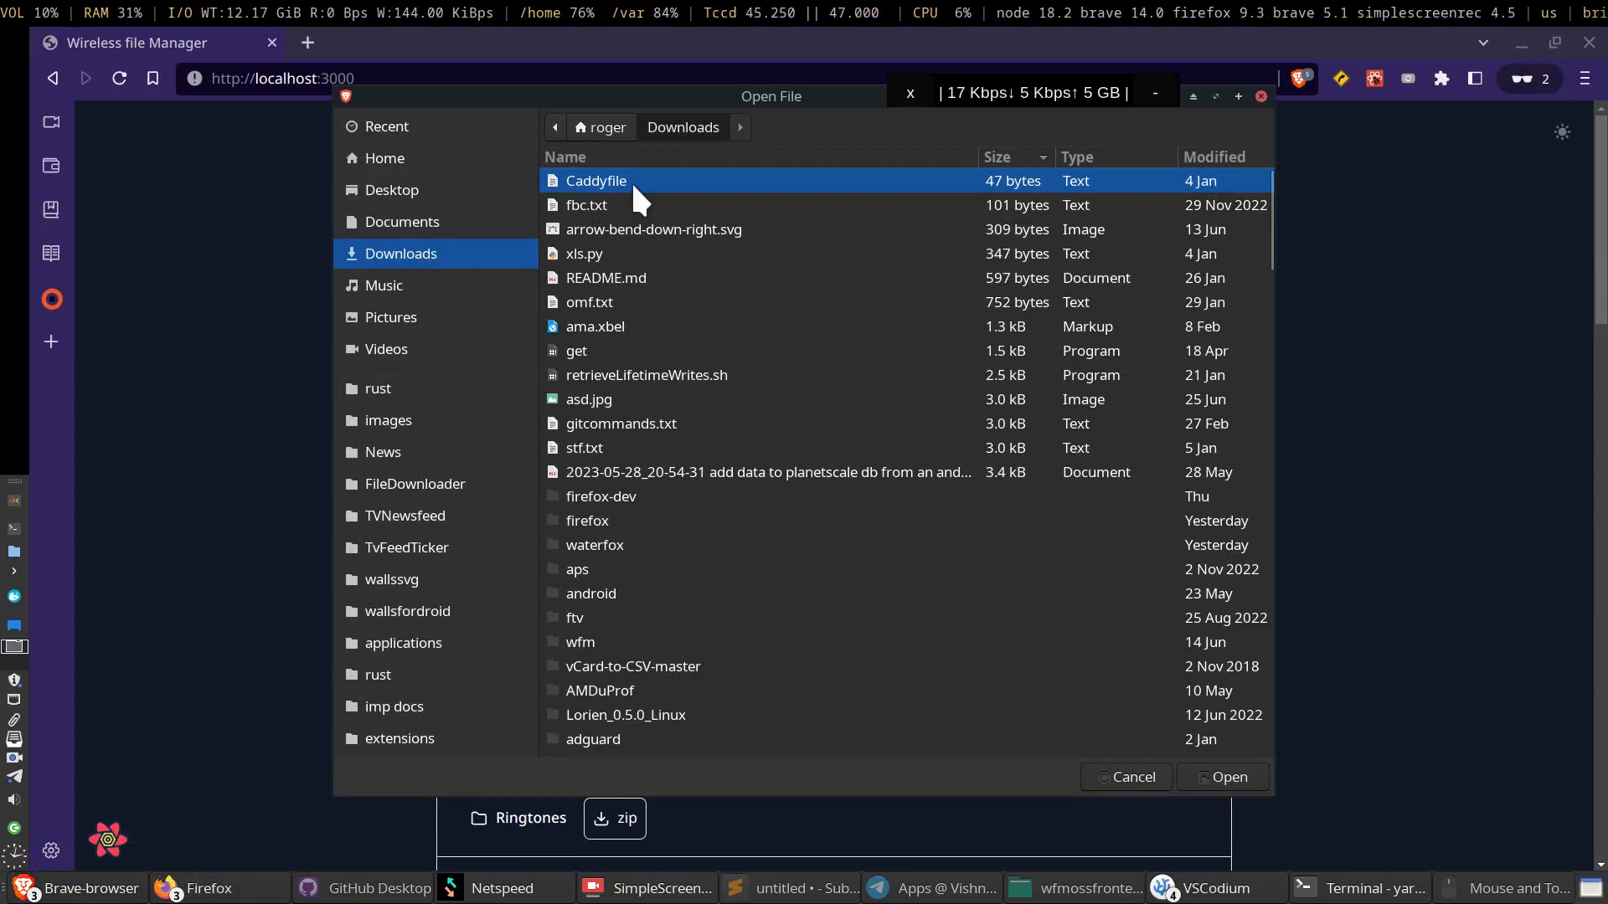